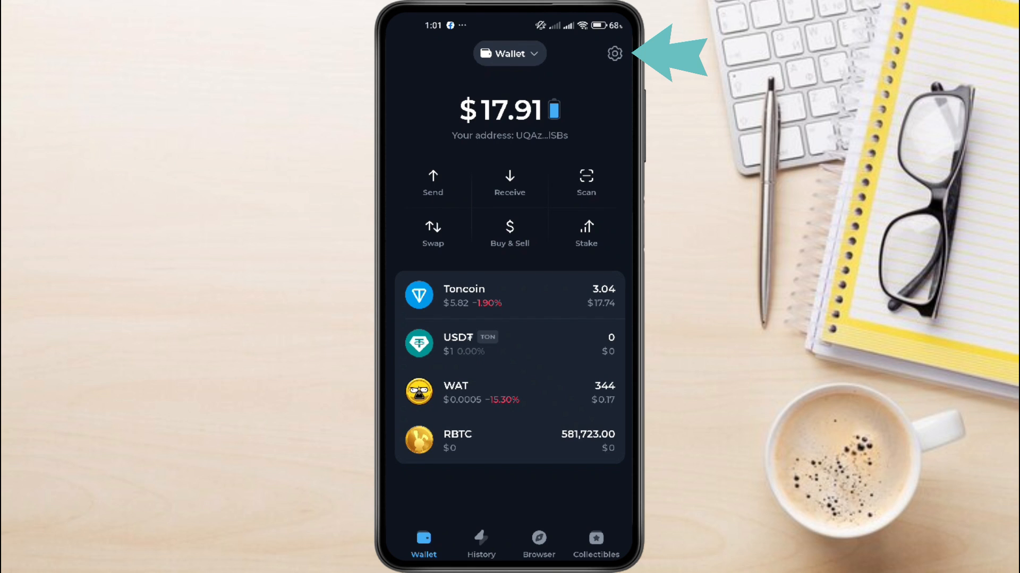
# Reach the Tonkeeper Battery page through the wallet settings gear.
pyautogui.click(613, 53)
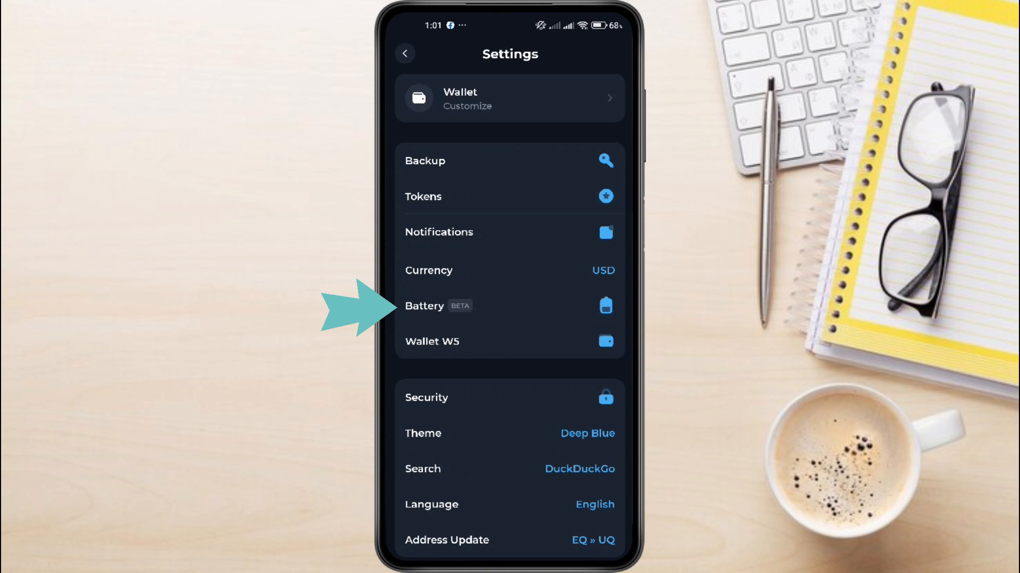
pyautogui.click(508, 306)
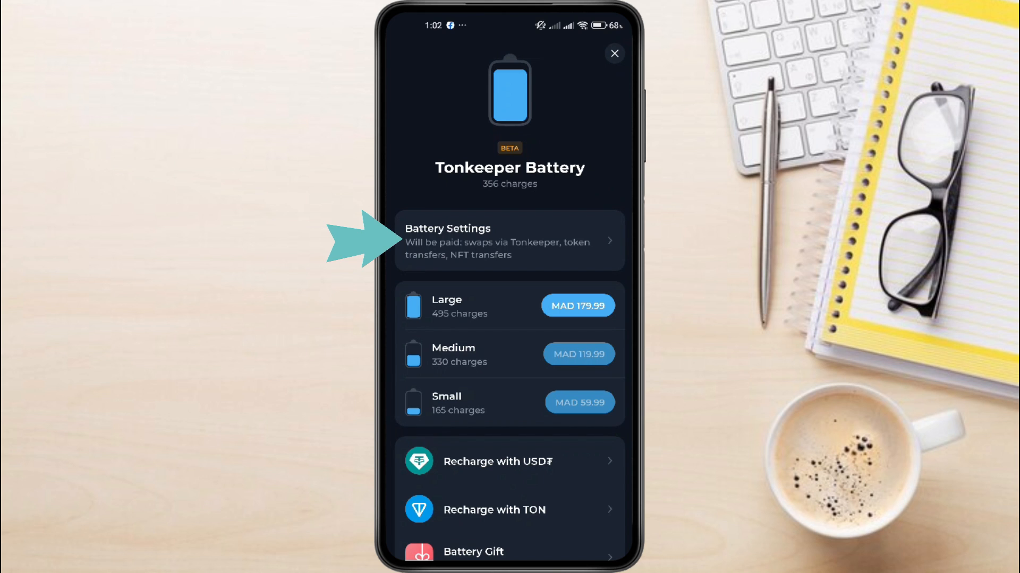
# Switch off Swaps via Tonkeeper in Battery Settings, keeping token and NFT transfers covered.
pyautogui.click(510, 241)
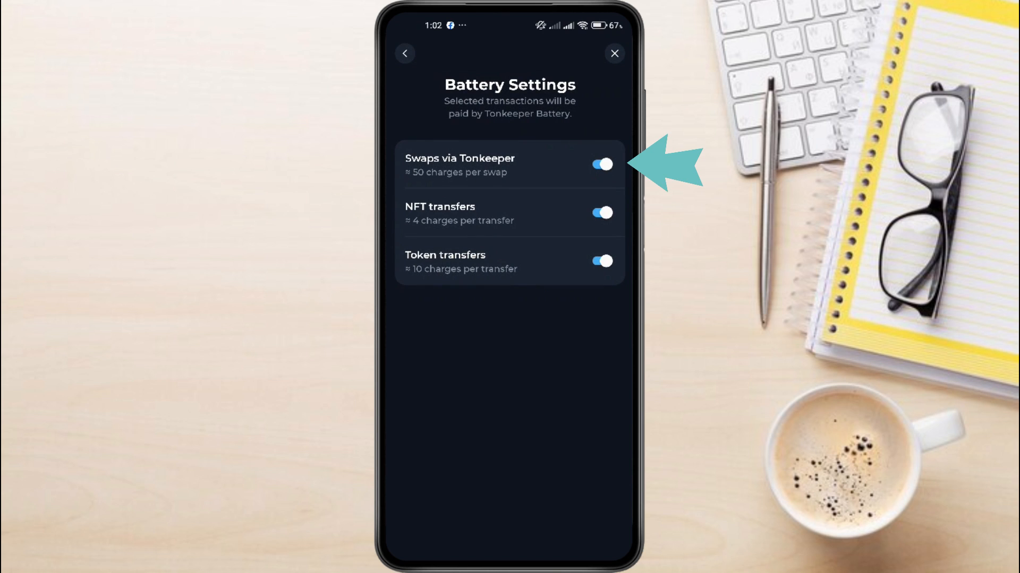
pyautogui.click(601, 164)
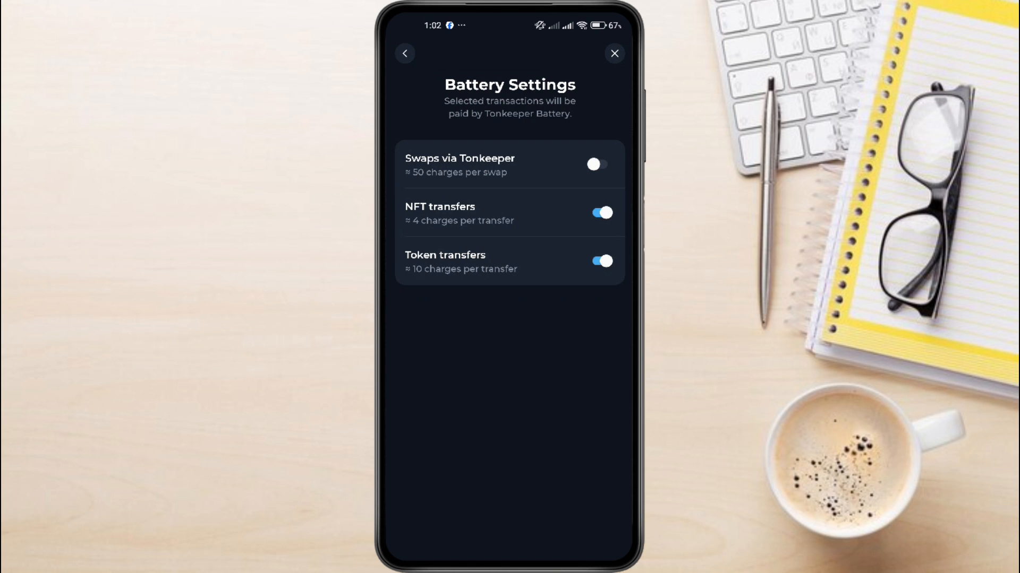
pyautogui.click(405, 53)
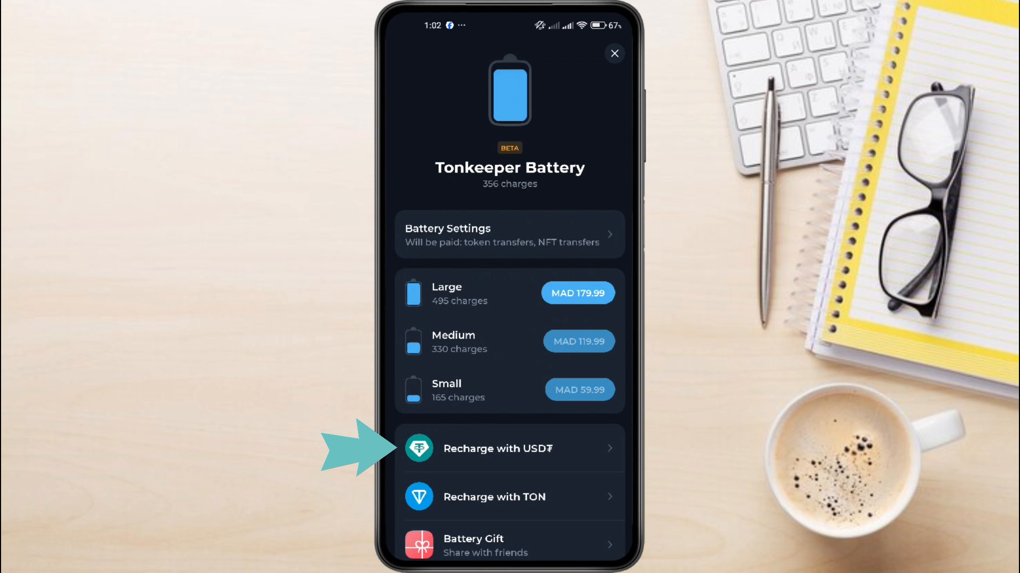
# Begin a Battery recharge paid in USD₮, keeping USD₮ as the payment token.
pyautogui.click(513, 448)
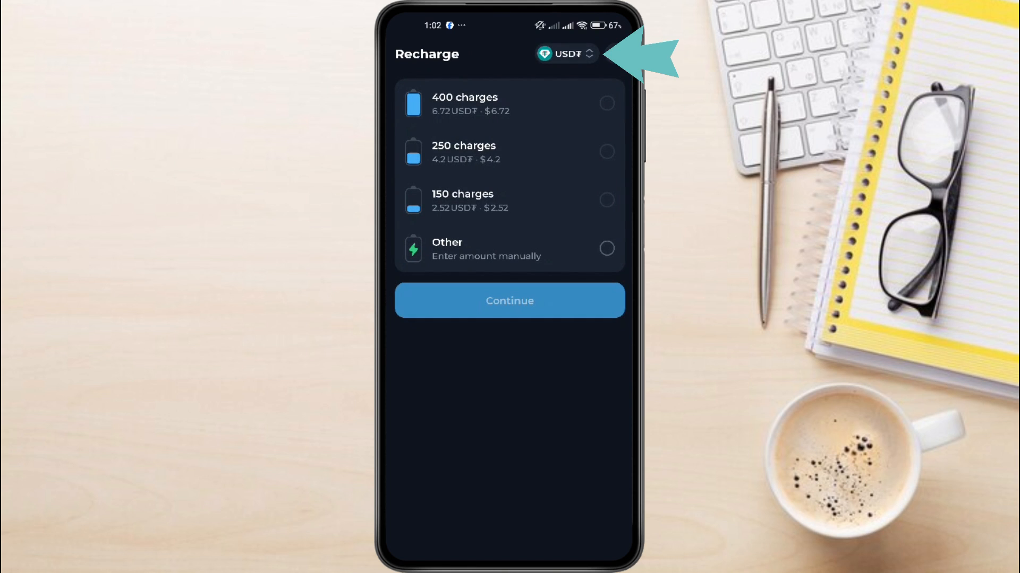
pyautogui.click(564, 54)
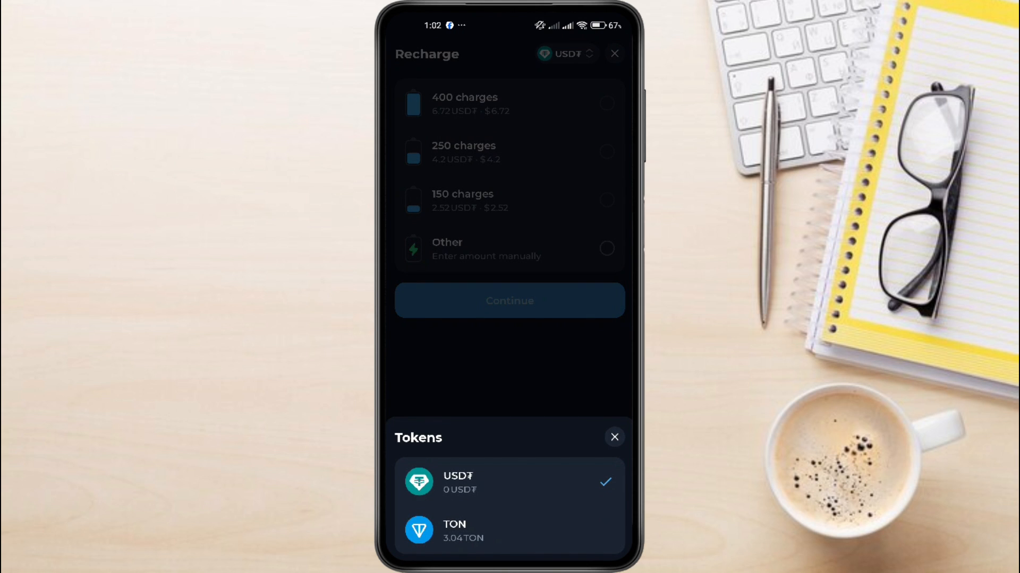
pyautogui.click(613, 436)
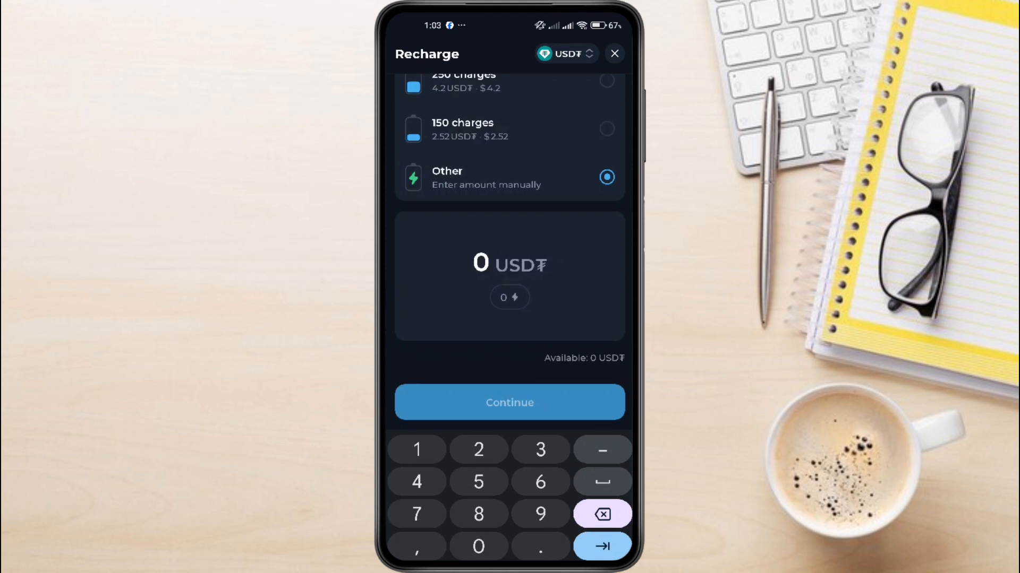
# Enter a 50 USD₮ recharge amount, then leave the recharge screen.
pyautogui.write('50')
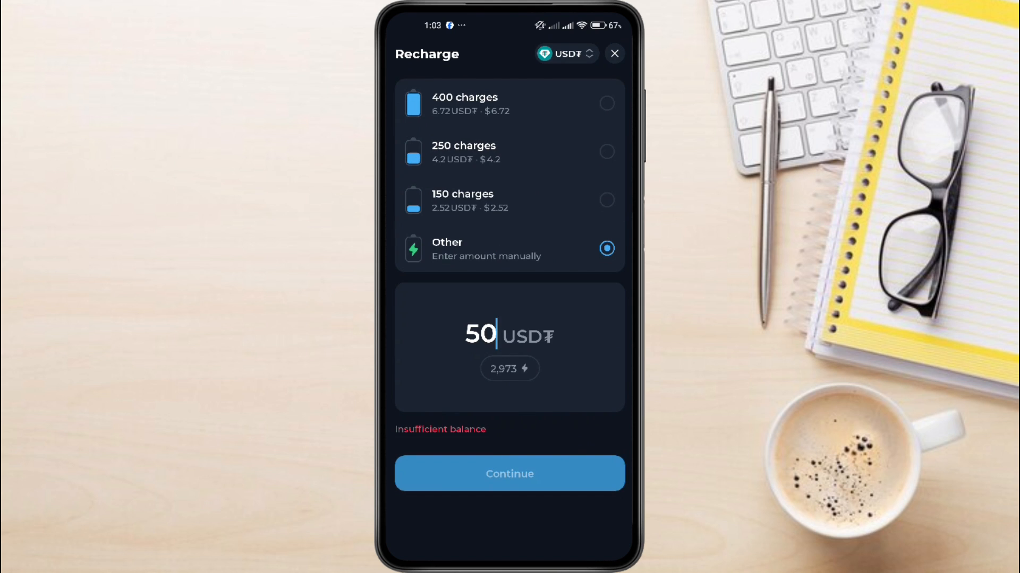
pyautogui.click(612, 54)
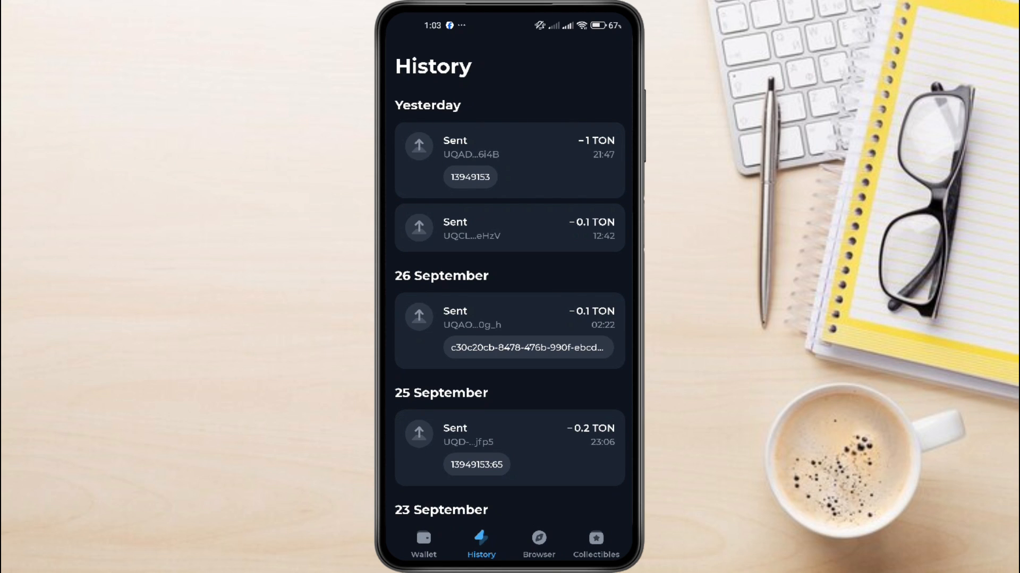
# Return to the wallet overview showing the $17.91 balance and token list.
pyautogui.click(423, 543)
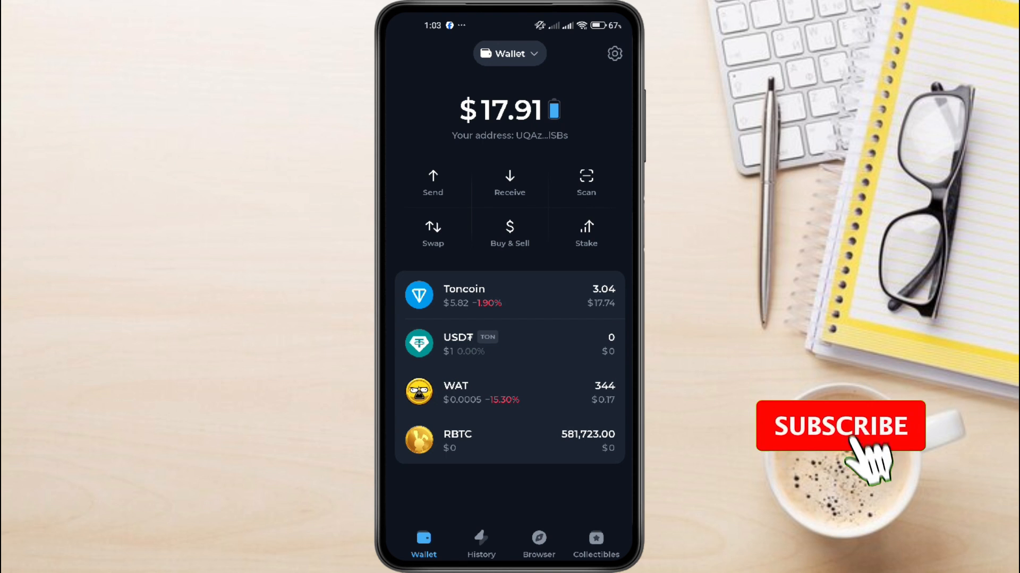
pyautogui.click(840, 426)
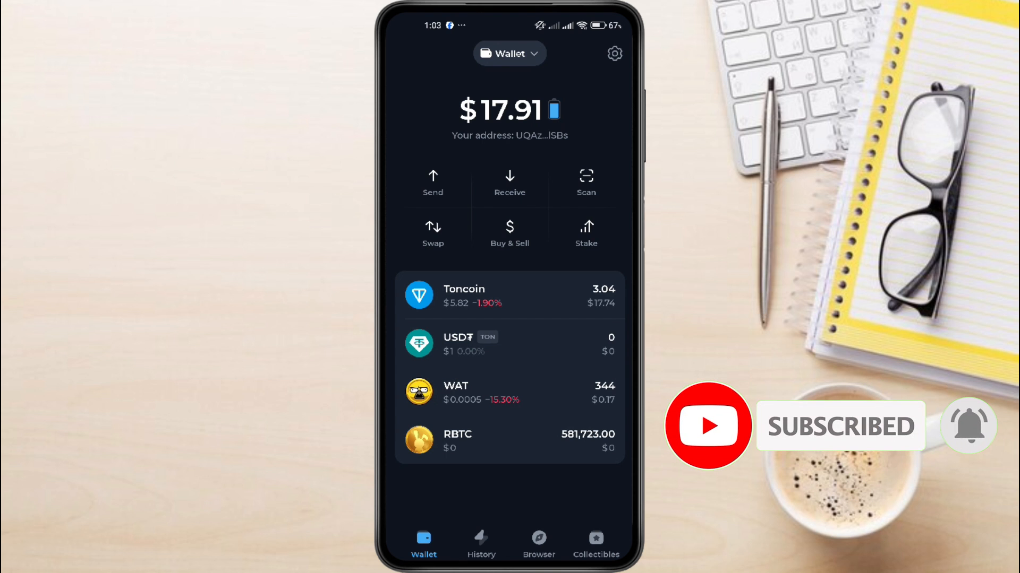